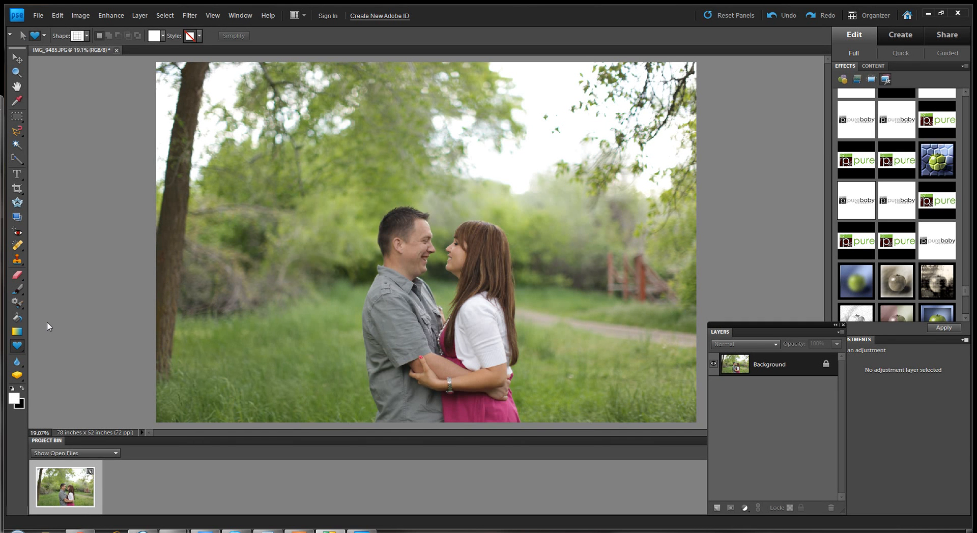
mouse_move(53, 324)
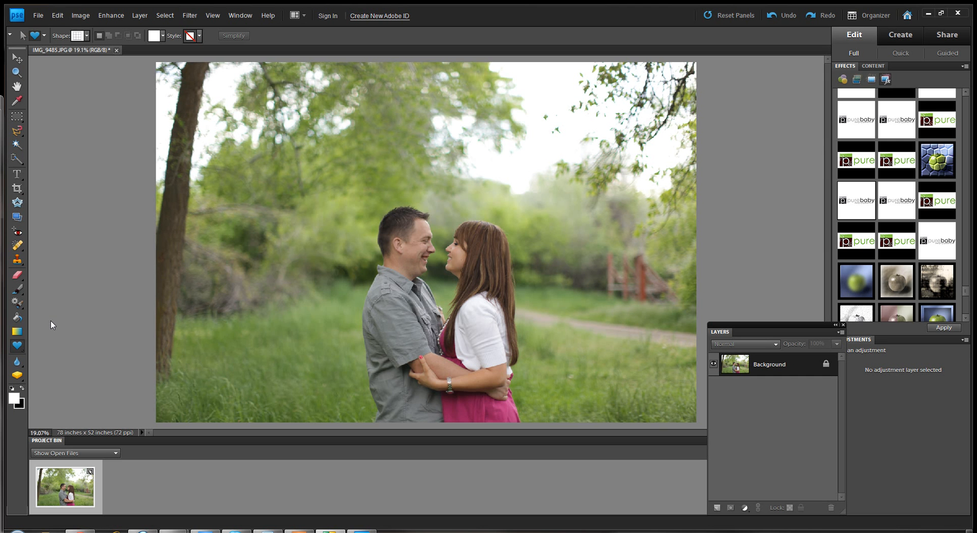
mouse_move(44, 228)
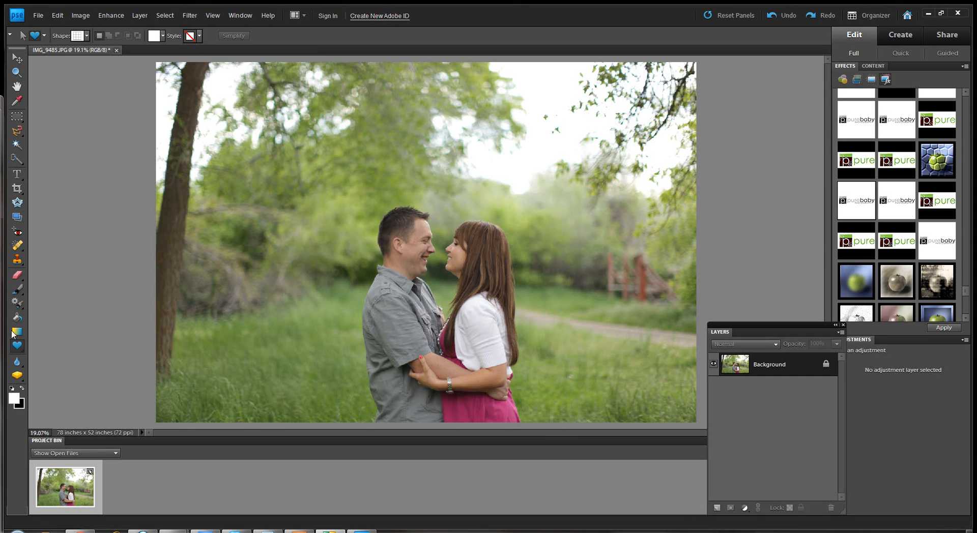
mouse_move(20, 349)
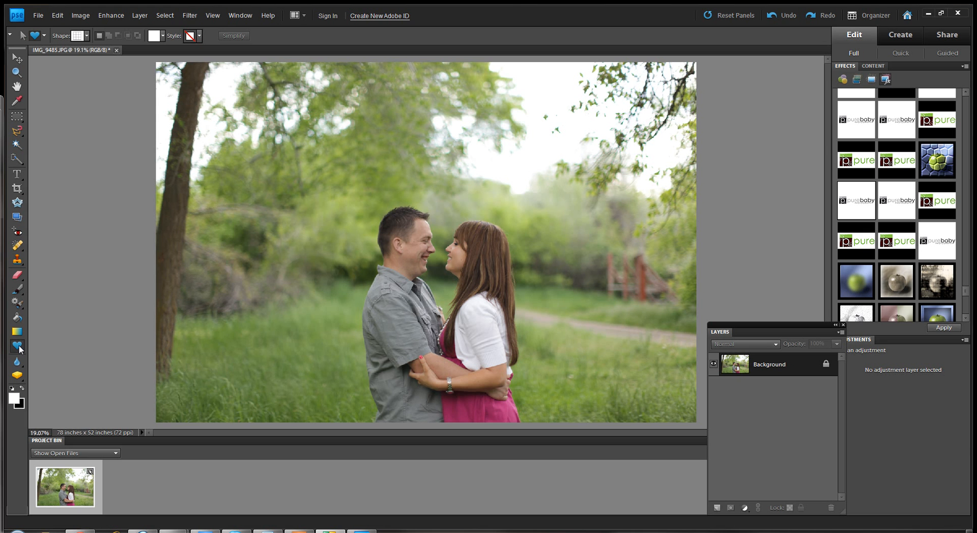
Choose the Custom Shape Tool and load the All Elements Shapes library to pick the grid.
left_click(17, 347)
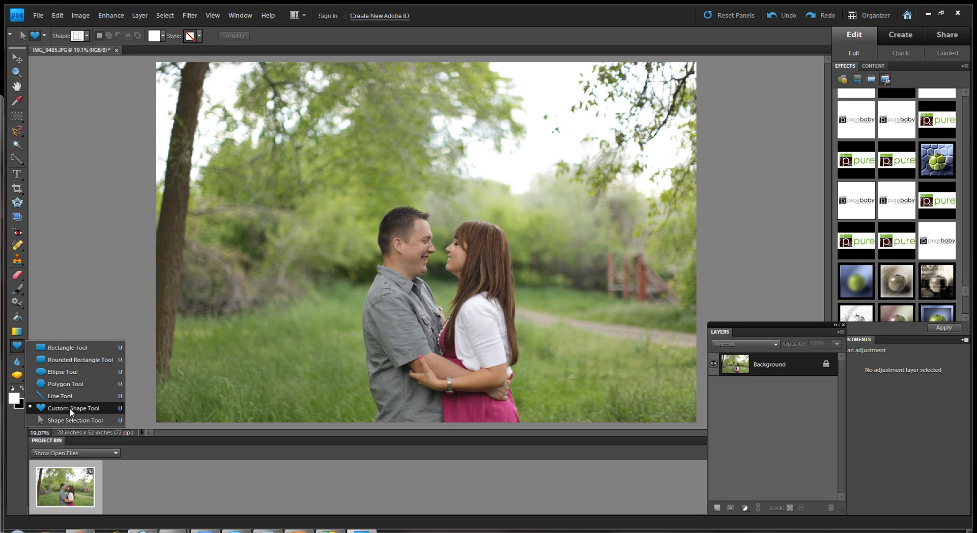
mouse_move(64, 347)
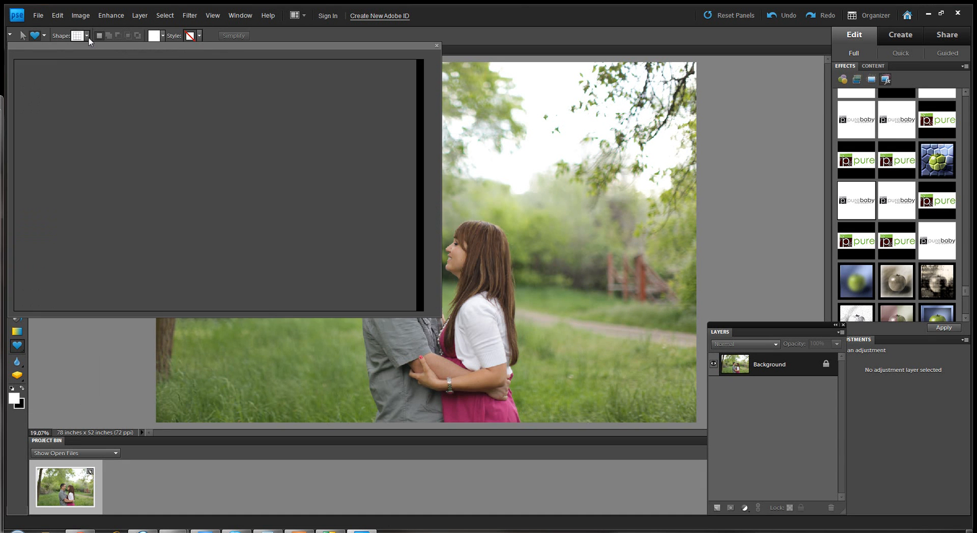
left_click(86, 35)
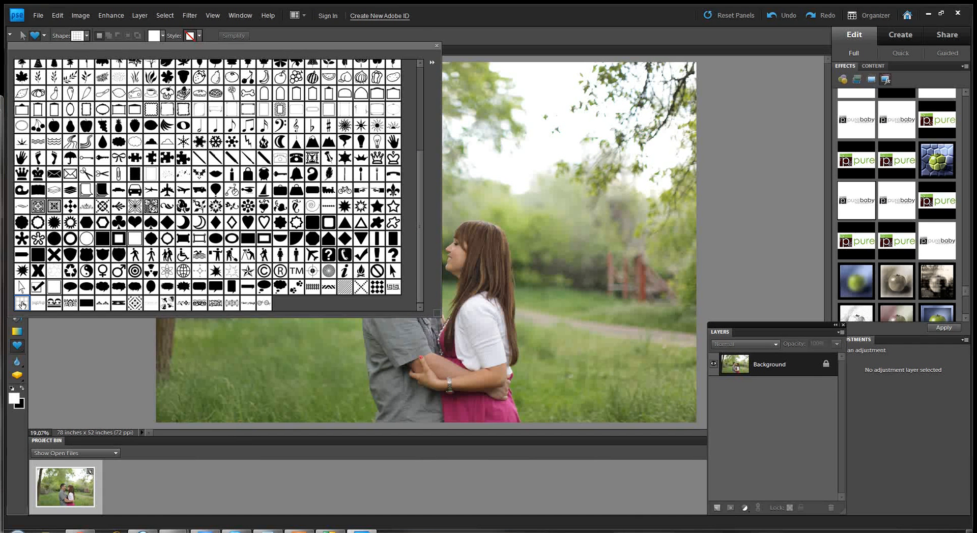
mouse_move(22, 305)
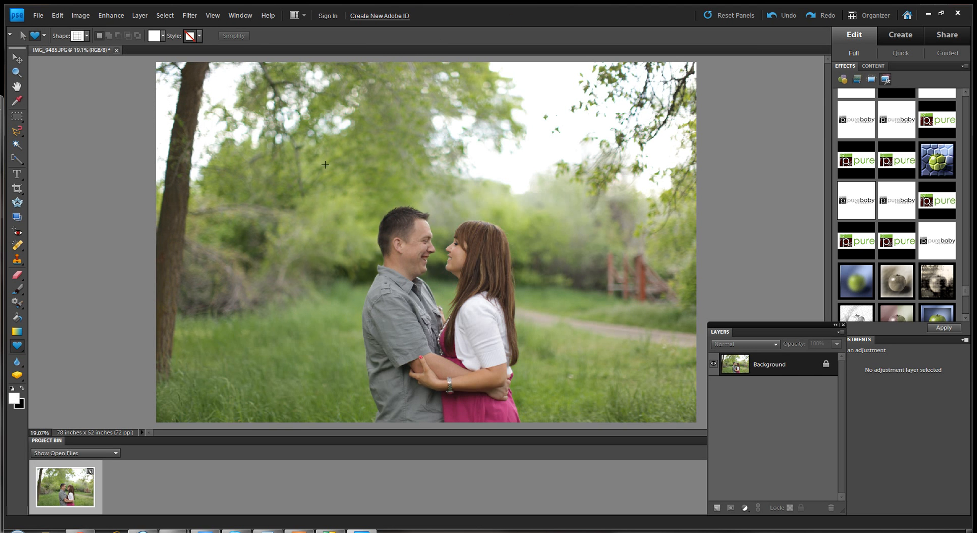
mouse_move(206, 220)
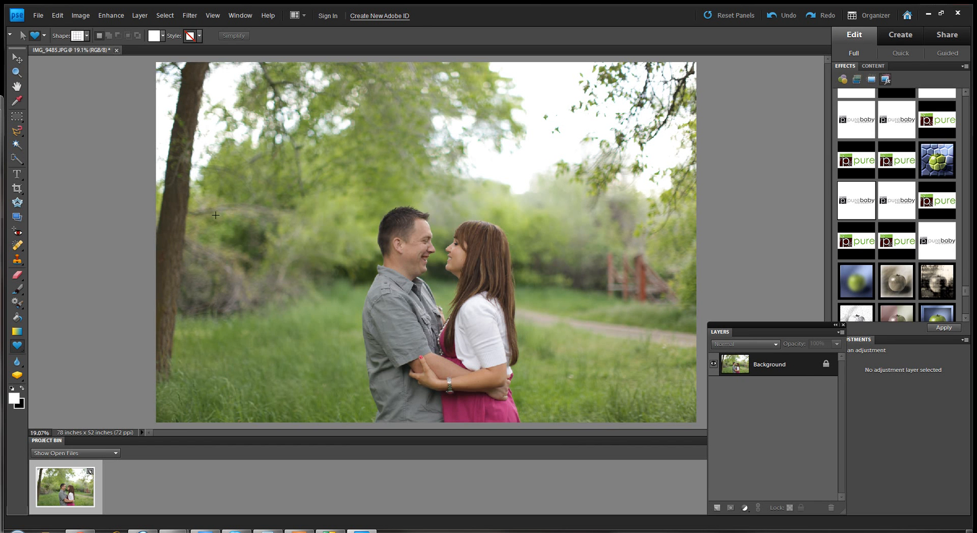
mouse_move(330, 323)
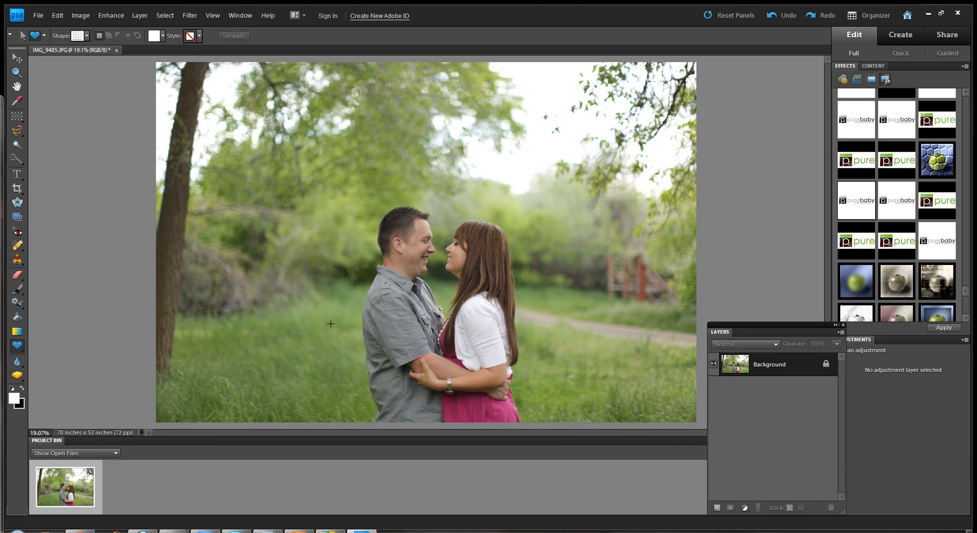
mouse_move(646, 209)
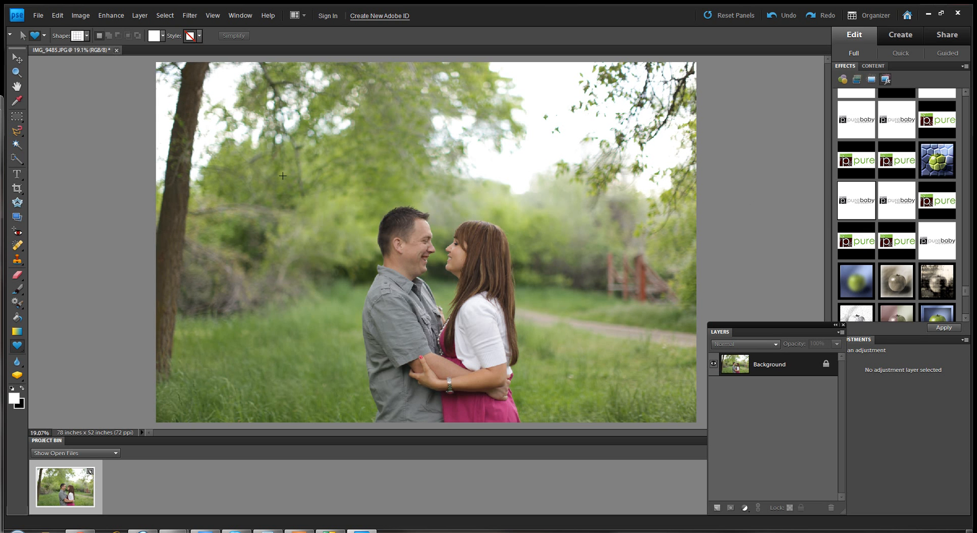
mouse_move(214, 85)
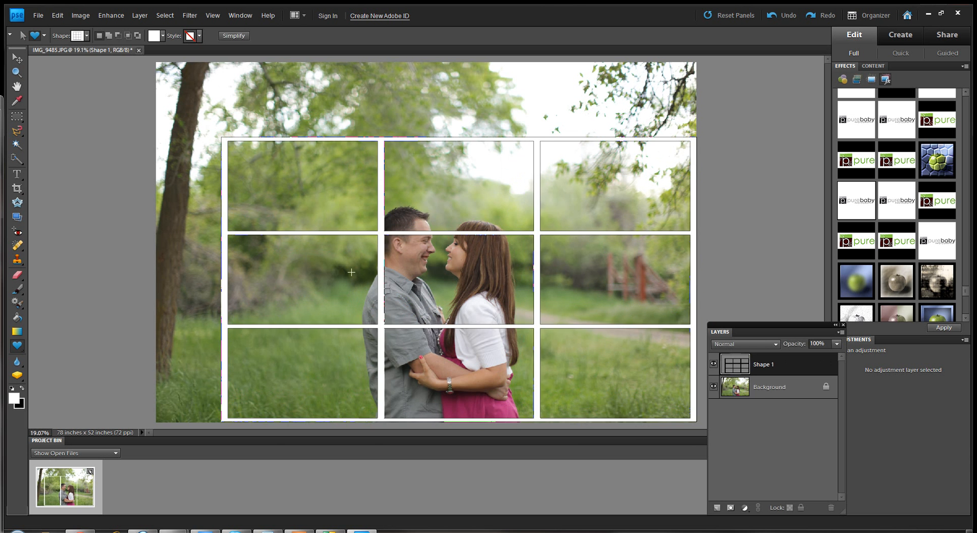
mouse_move(299, 236)
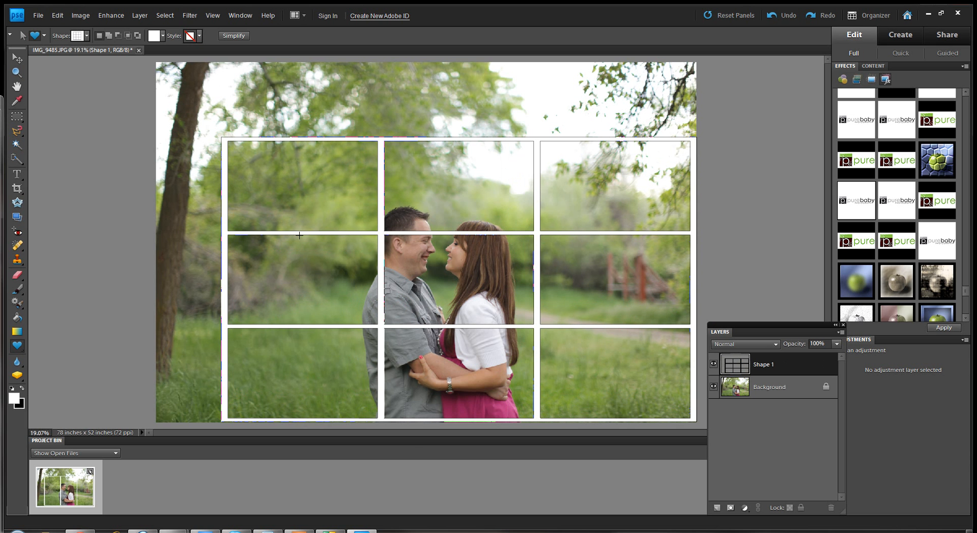
mouse_move(527, 236)
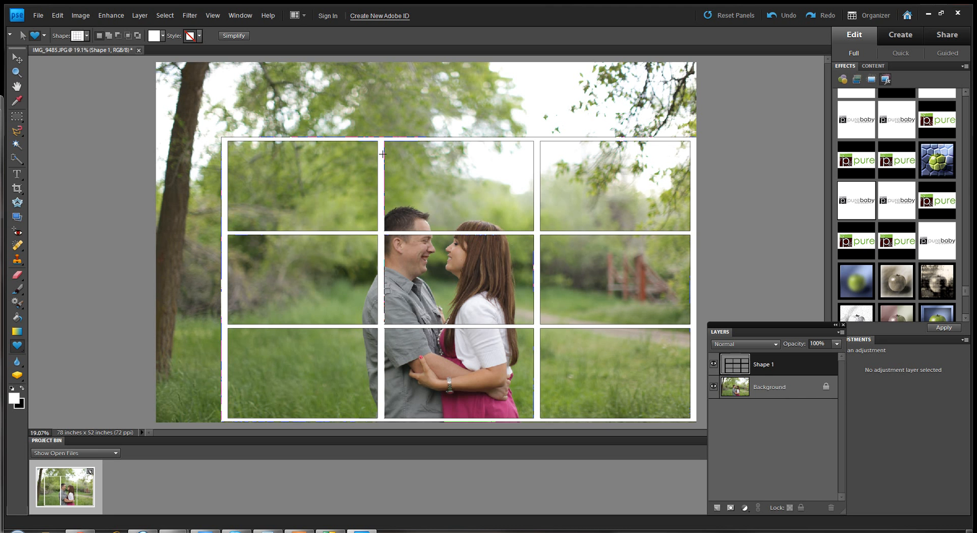
mouse_move(383, 196)
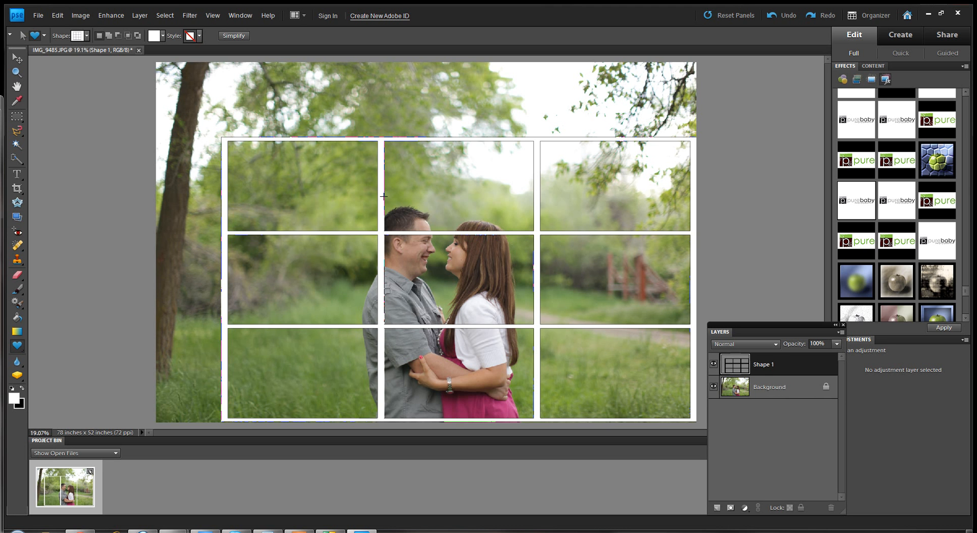
mouse_move(396, 183)
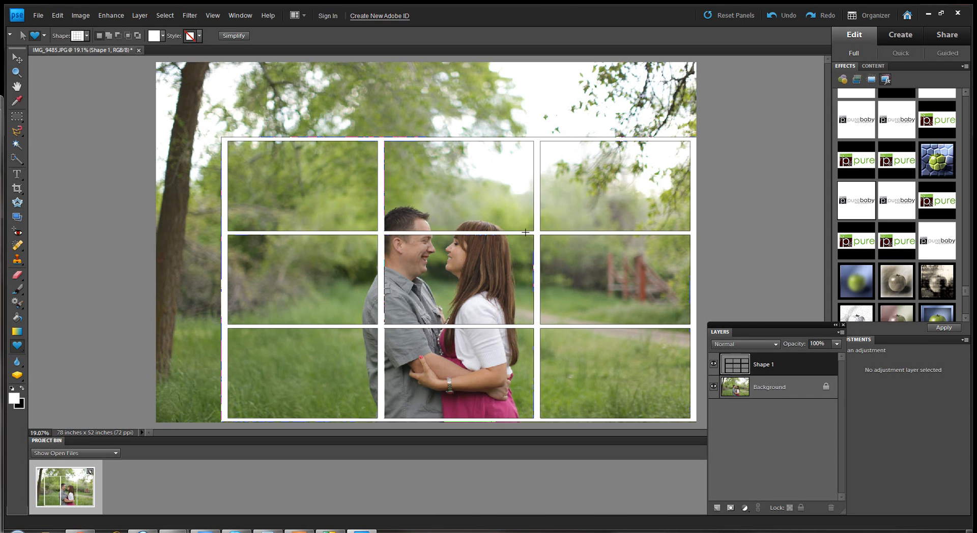
mouse_move(563, 345)
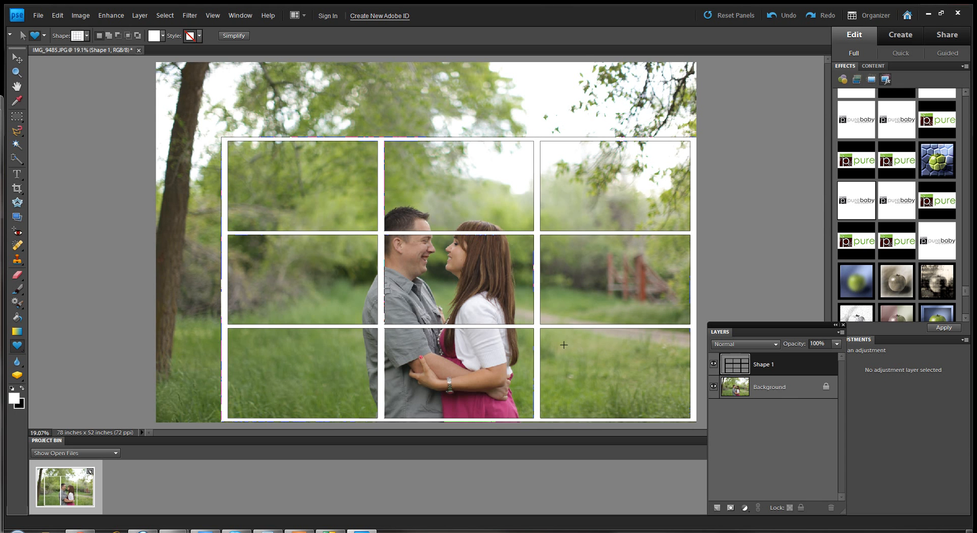
mouse_move(389, 228)
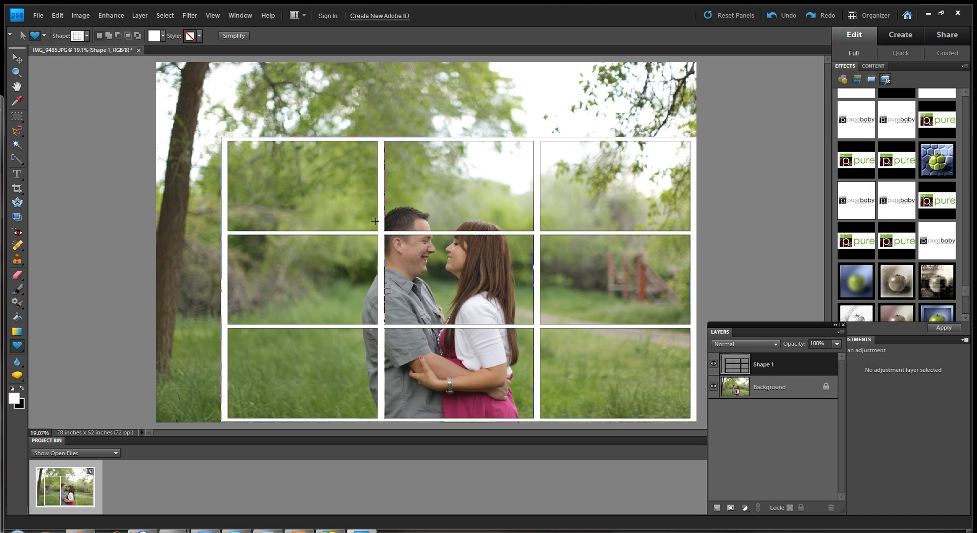
mouse_move(403, 246)
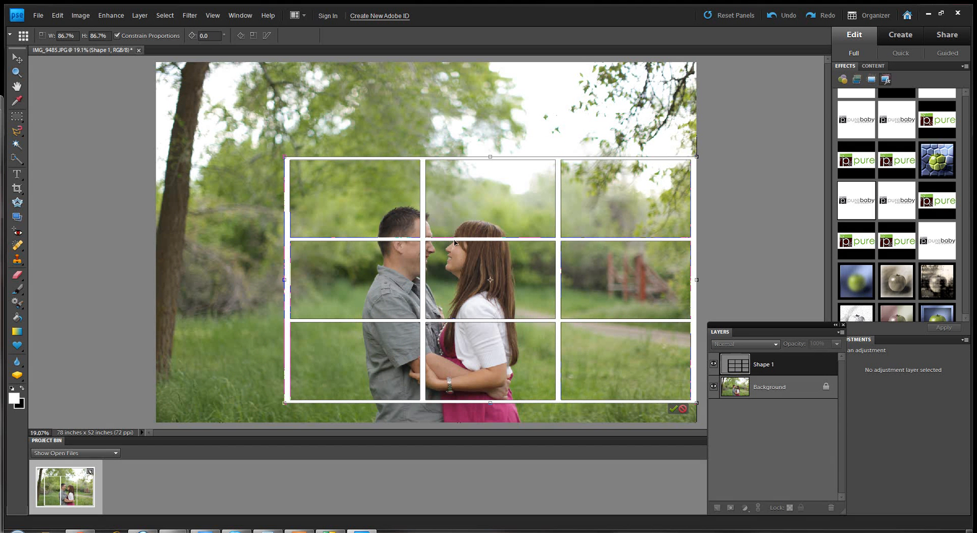
mouse_move(553, 239)
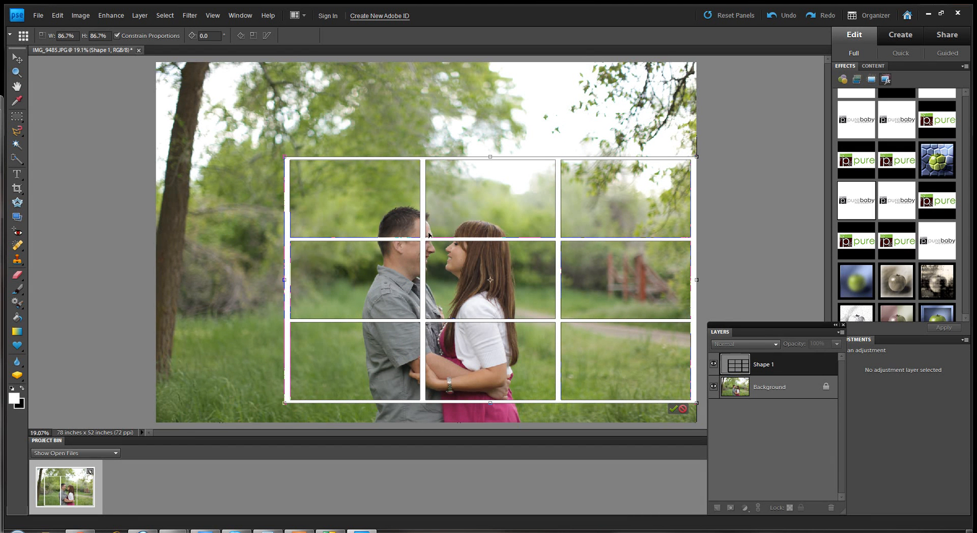
mouse_move(430, 297)
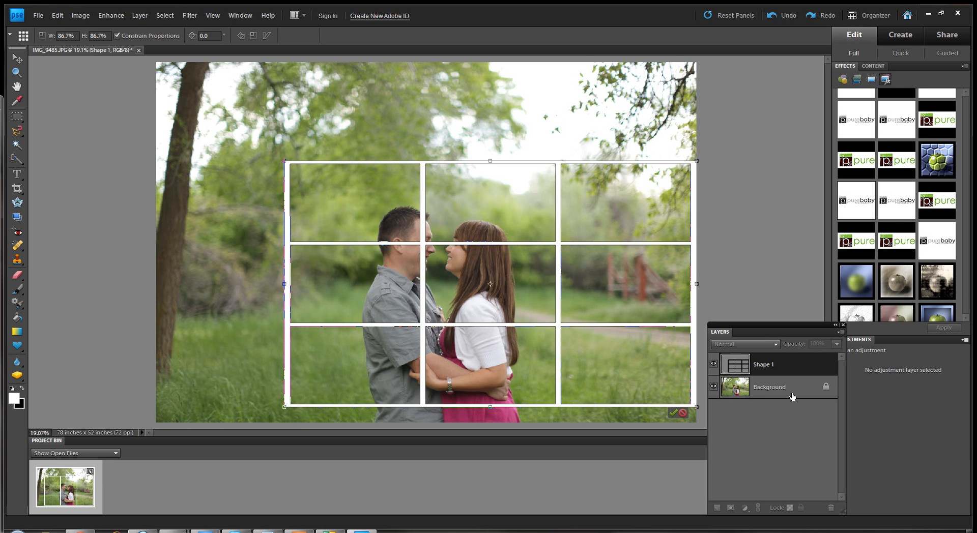
Commit the grid shape scaled to 86.7% and moved over the right side.
left_click(677, 412)
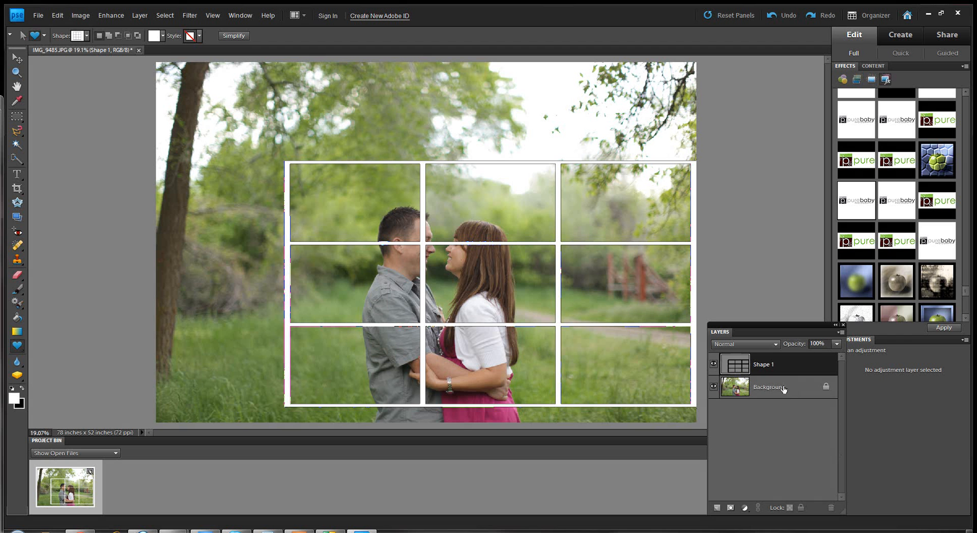
mouse_move(783, 389)
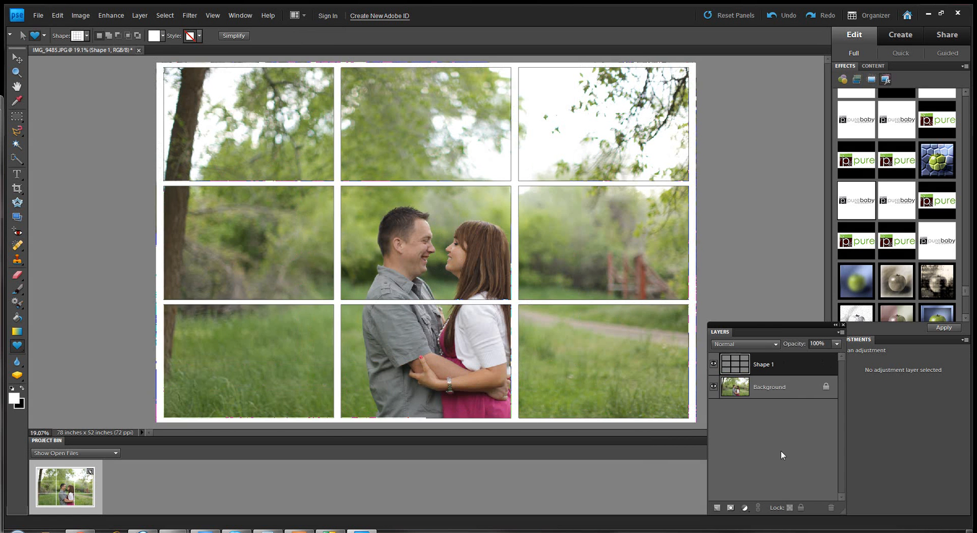
Enlarge a copy of the Background layer to about 136%, reposition it and commit.
left_click(769, 386)
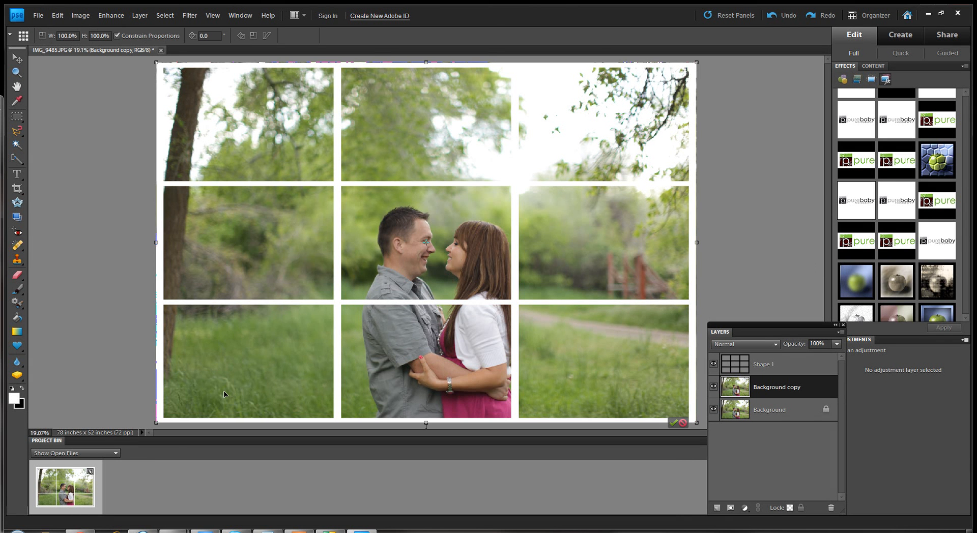
mouse_move(163, 452)
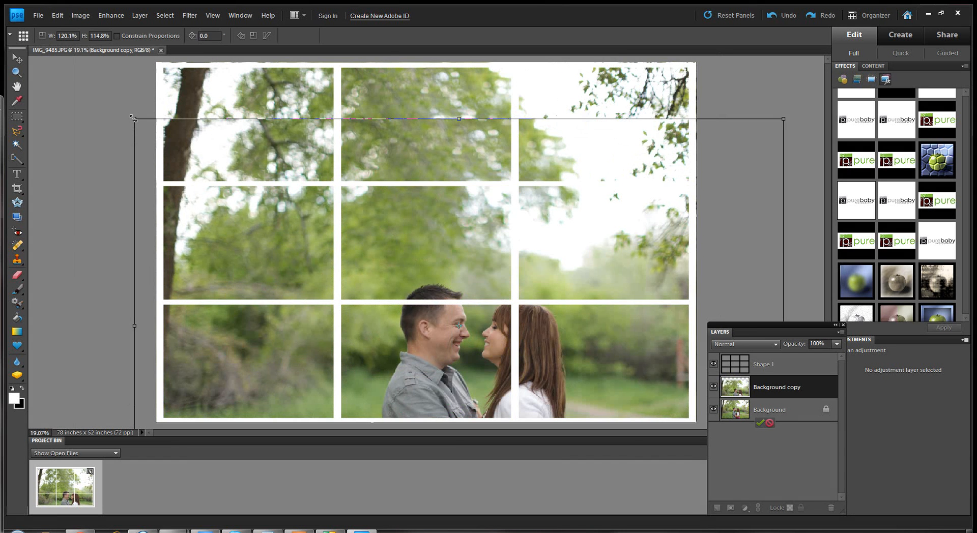
left_click_drag(131, 116, 119, 101)
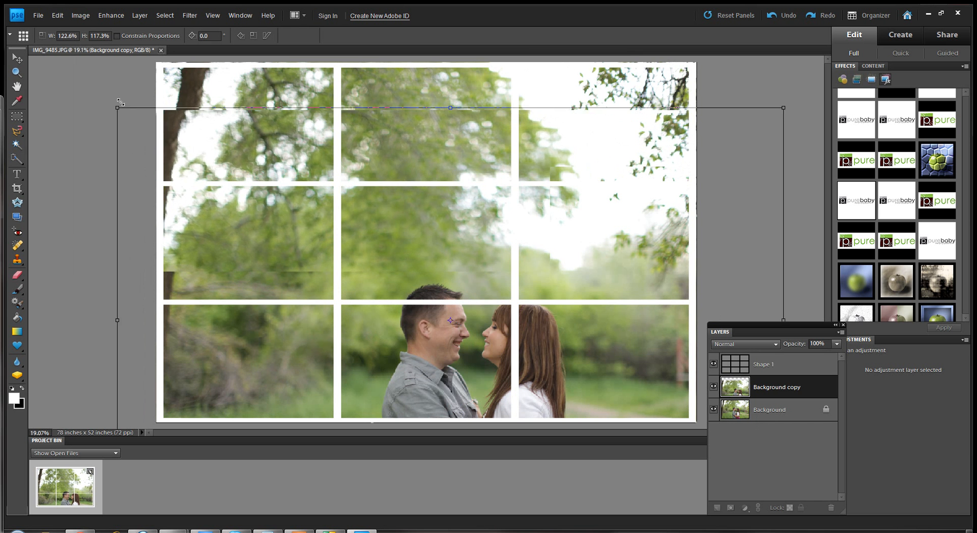
left_click_drag(119, 103, 72, 75)
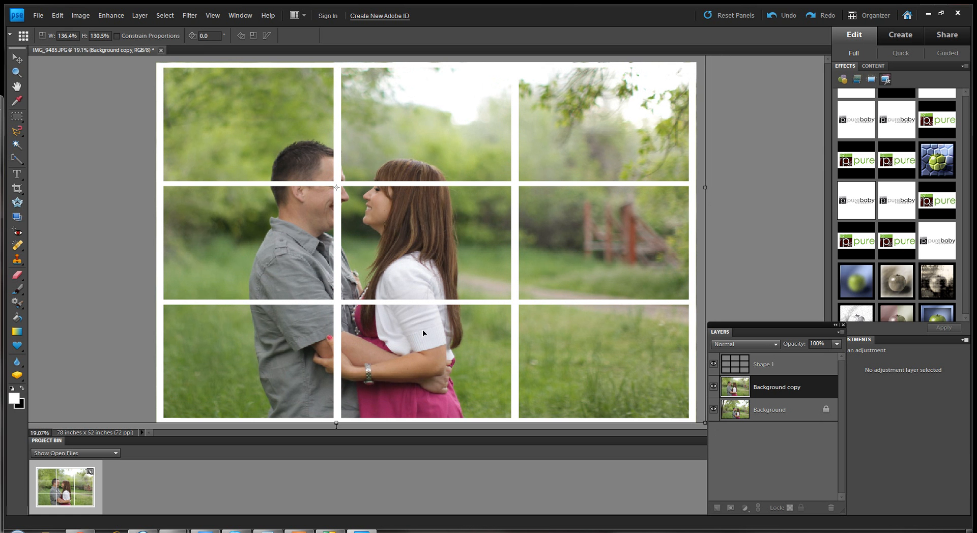
left_click(17, 345)
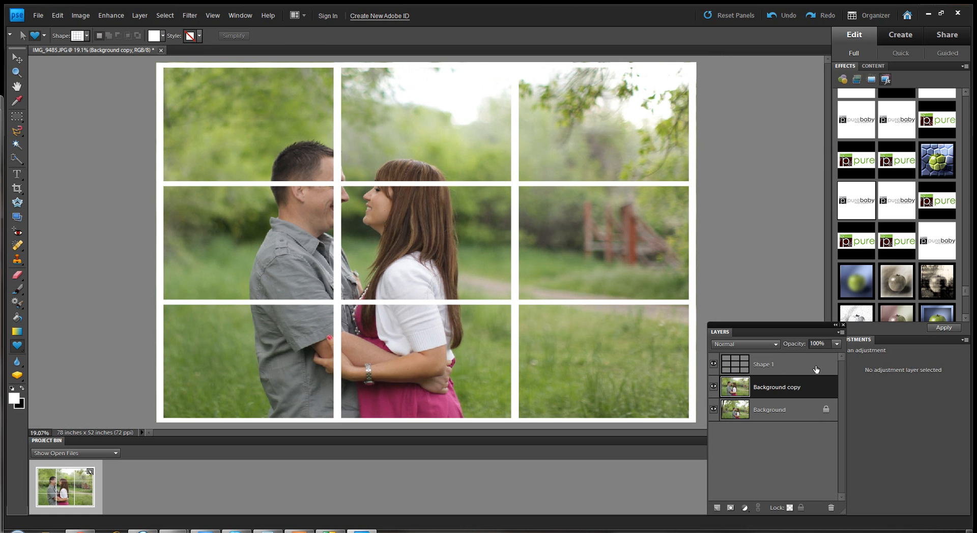
Select the grid layer and adjust the 'brighten that baby up' layer opacity.
left_click(763, 364)
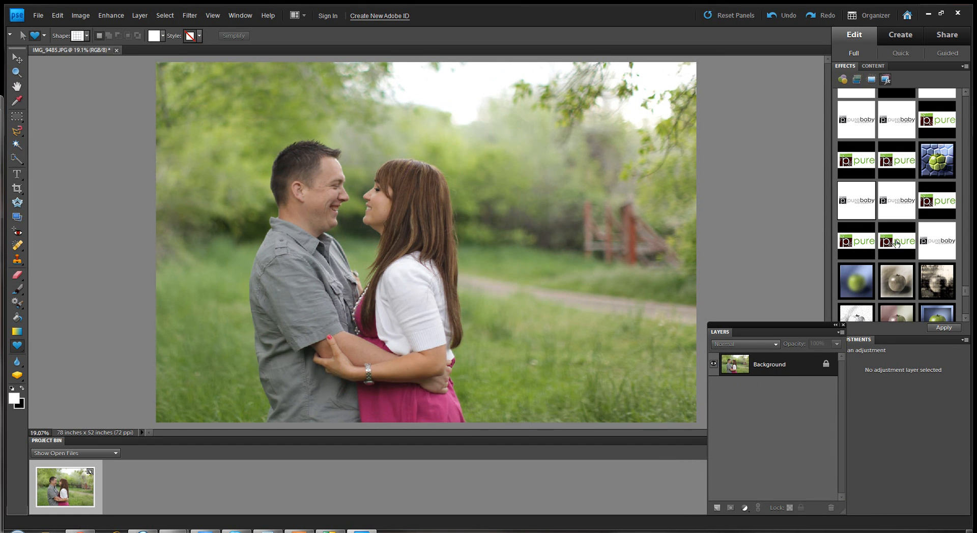
scroll("down", 3)
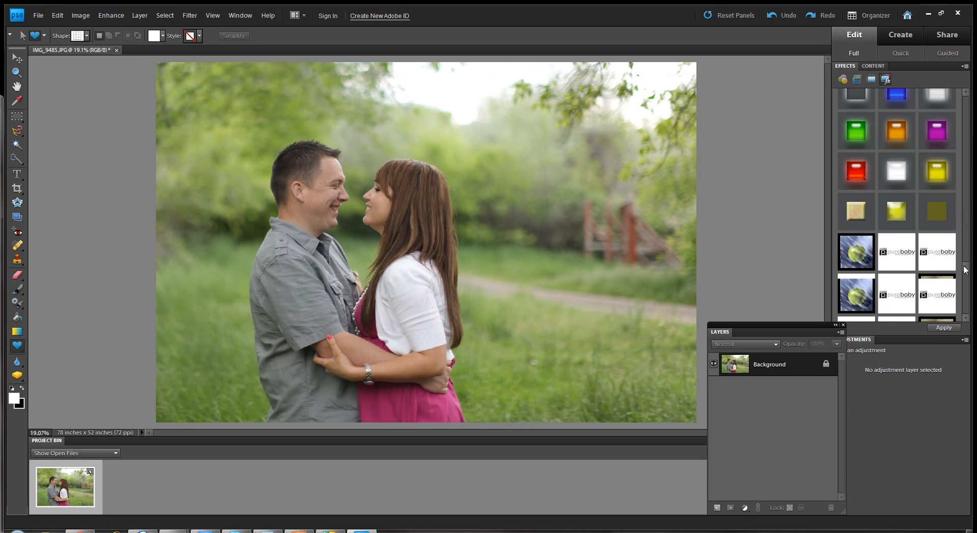
scroll("down", 3)
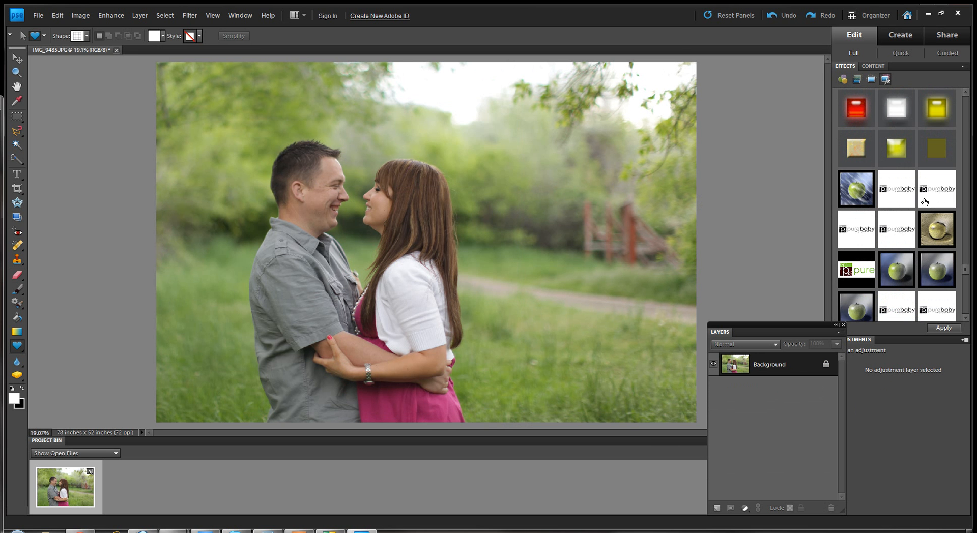
mouse_move(936, 191)
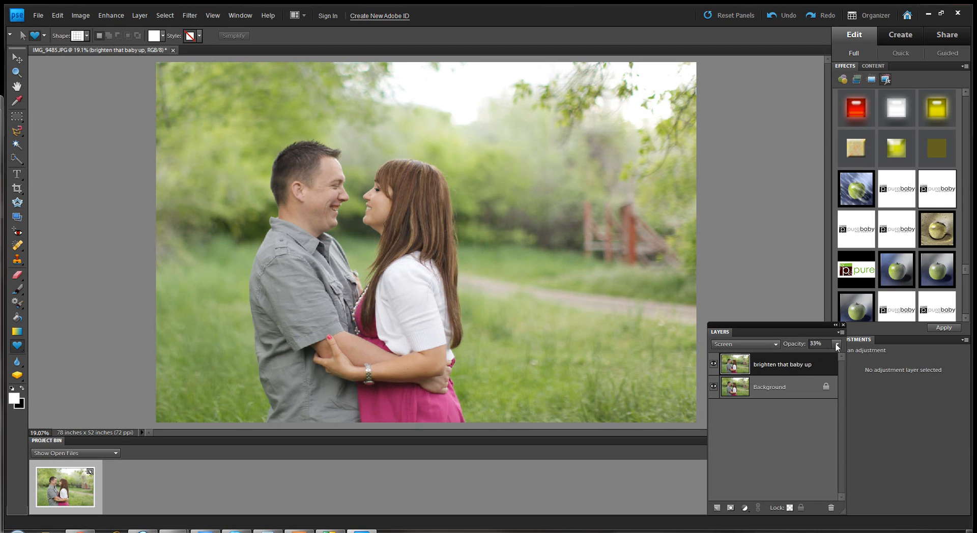
left_click_drag(813, 356, 803, 358)
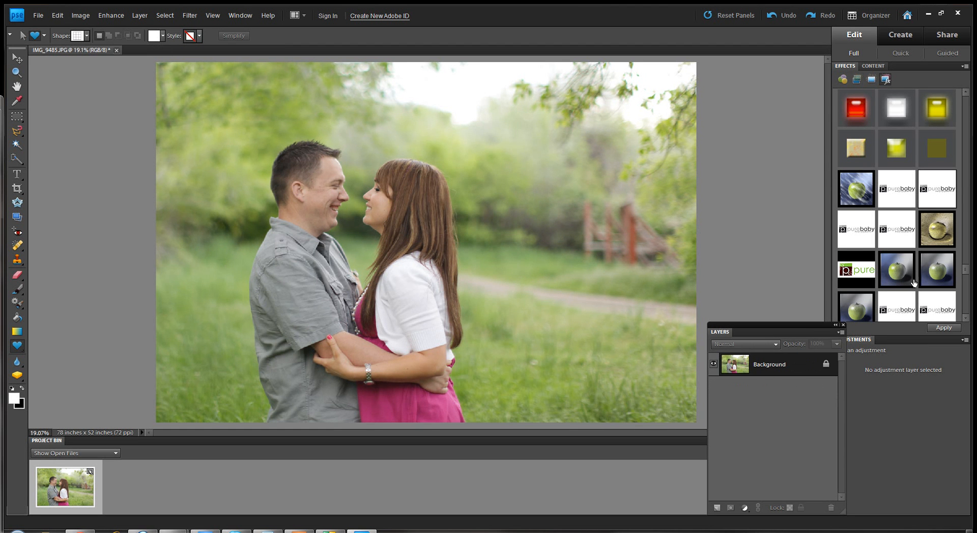
mouse_move(855, 229)
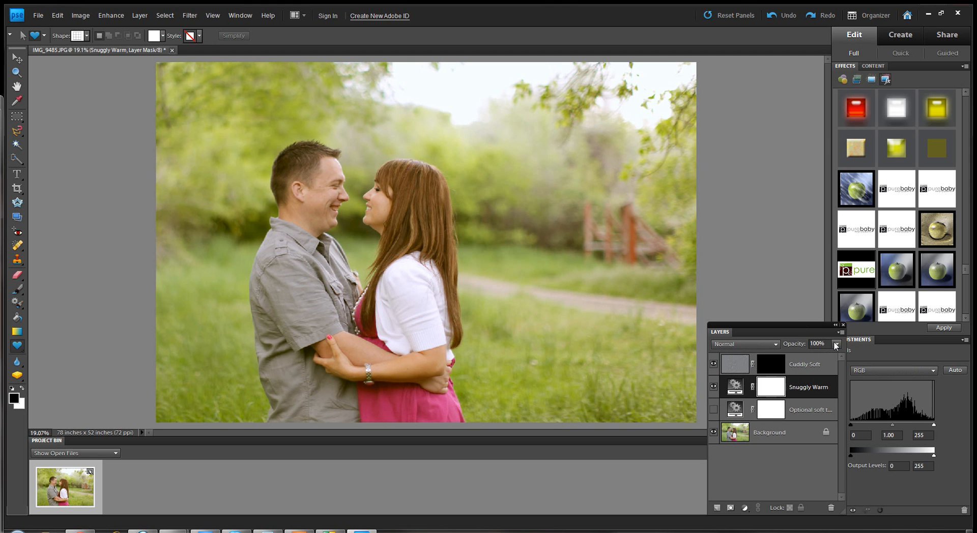
Lower the Snuggly Warm layer's opacity in two slider adjustments.
left_click_drag(834, 355, 804, 355)
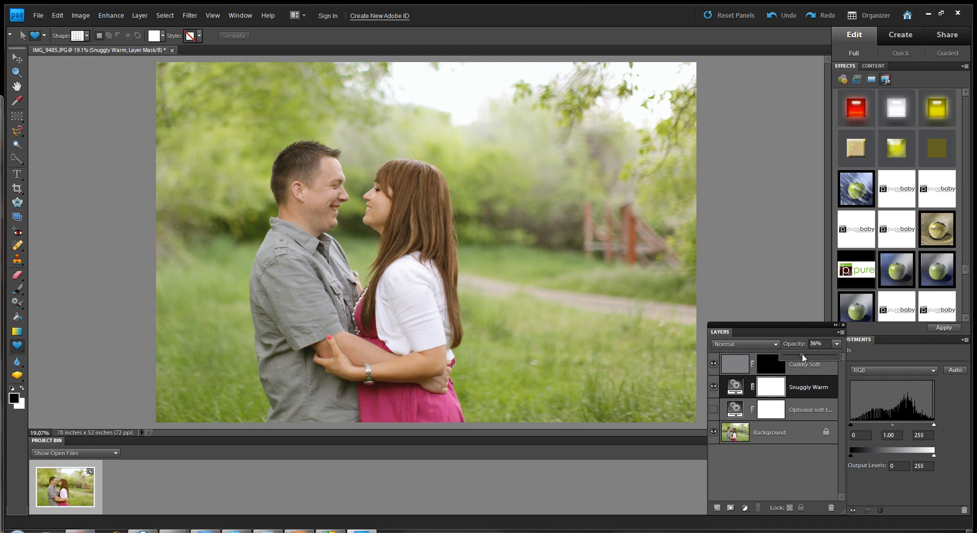
left_click_drag(812, 355, 803, 355)
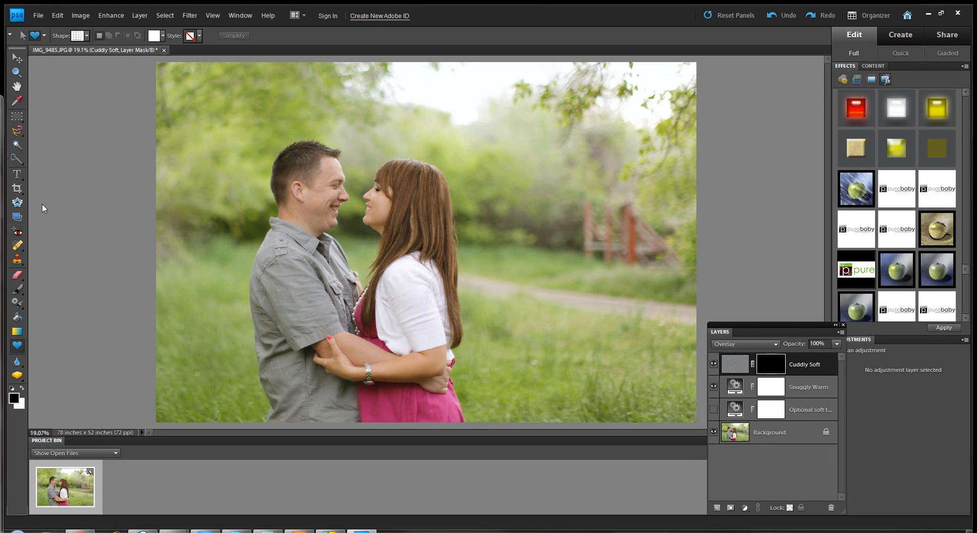
Select the Brush tool to paint the Cuddly Soft mask onto the background.
left_click(17, 293)
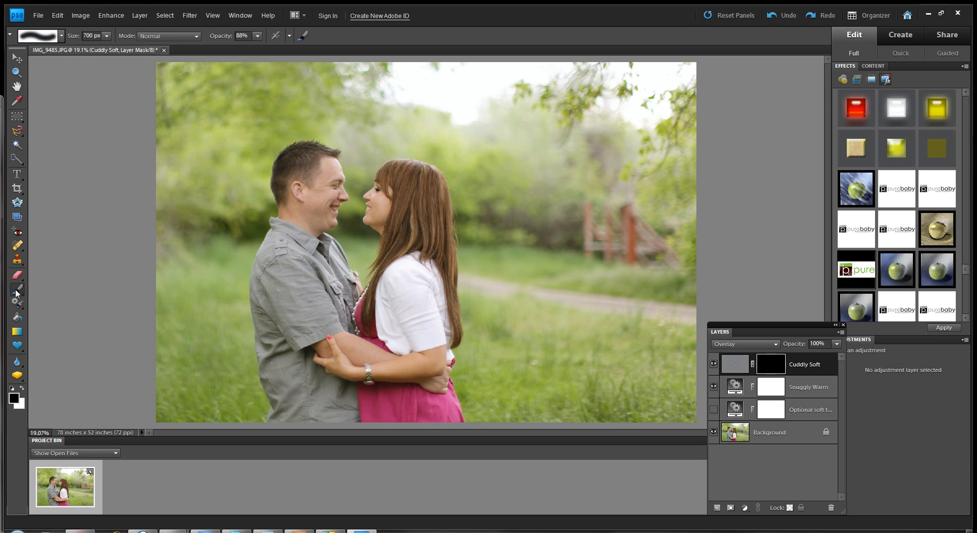
mouse_move(39, 395)
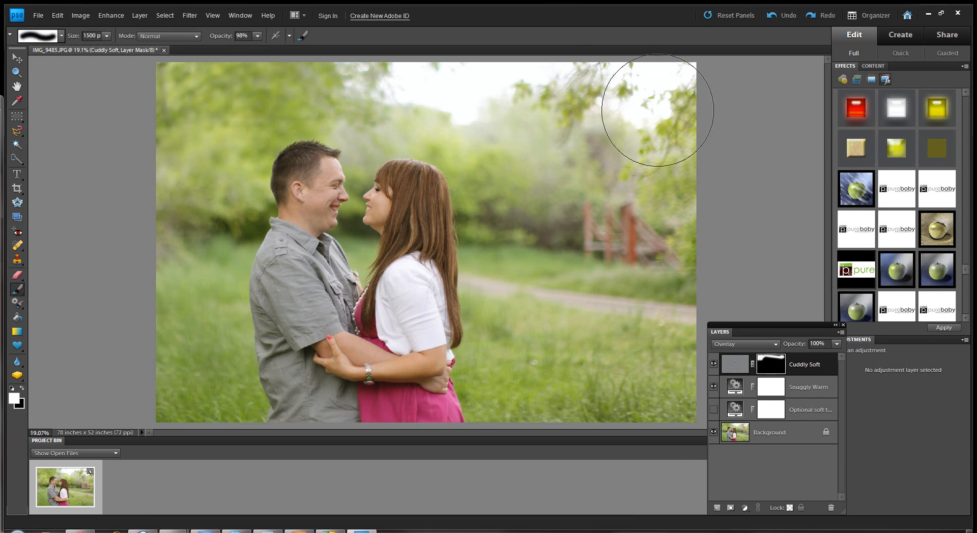
mouse_move(529, 292)
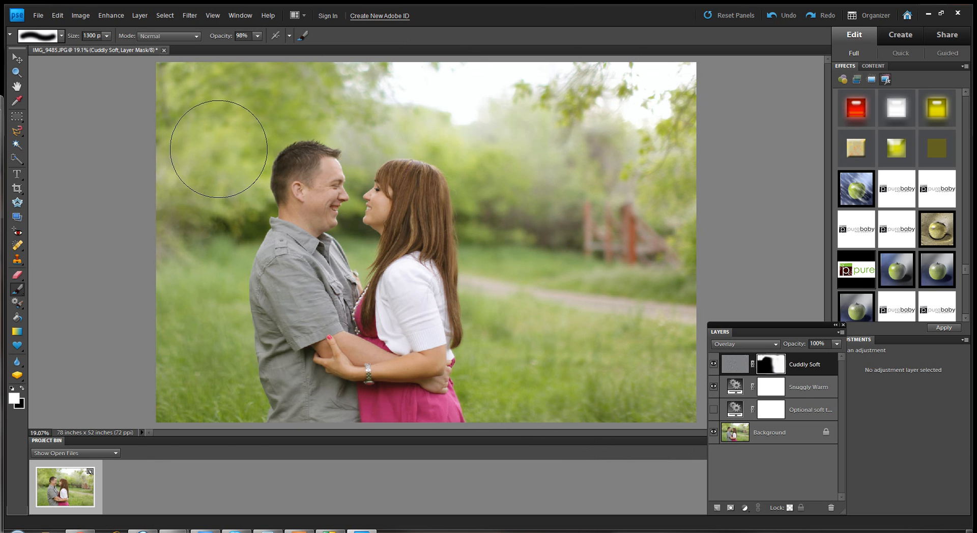
mouse_move(209, 412)
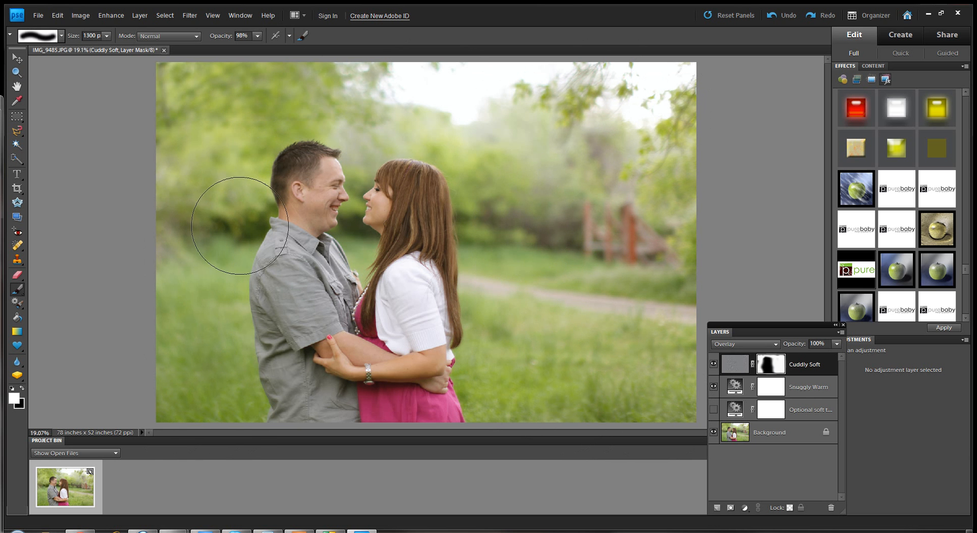
mouse_move(676, 178)
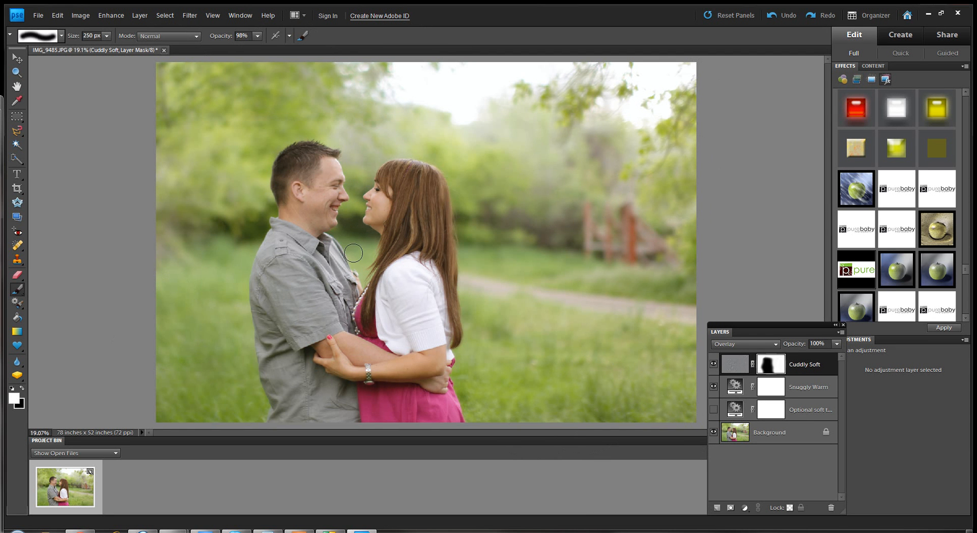
mouse_move(348, 220)
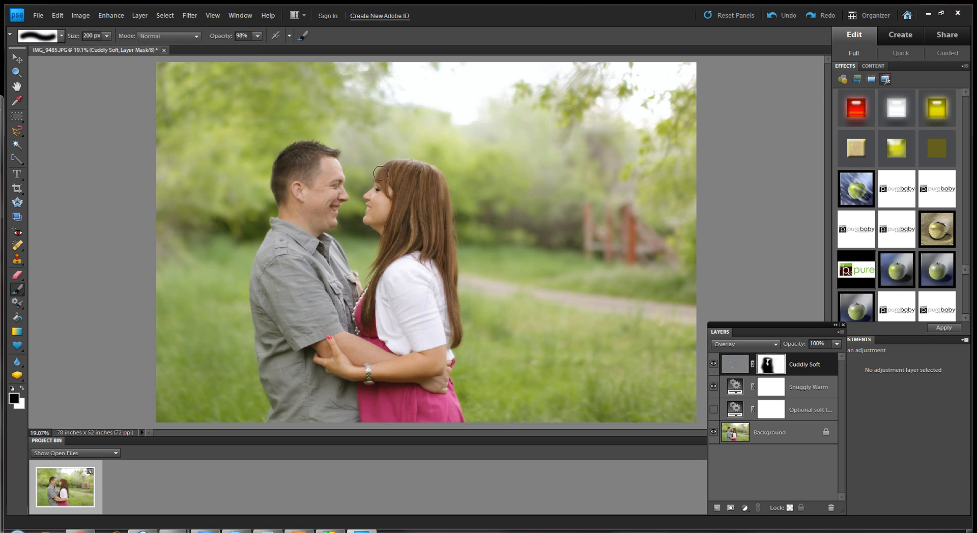
mouse_move(388, 175)
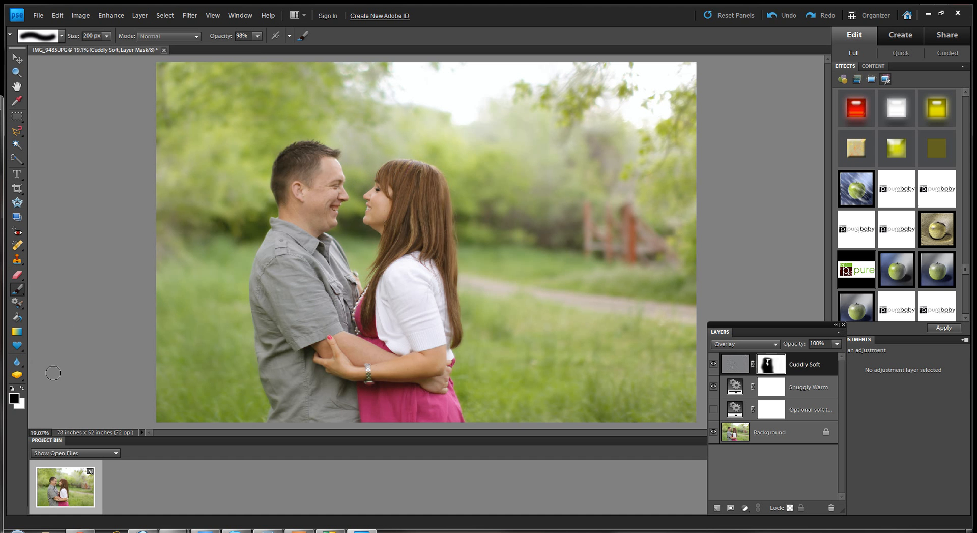
left_click(256, 36)
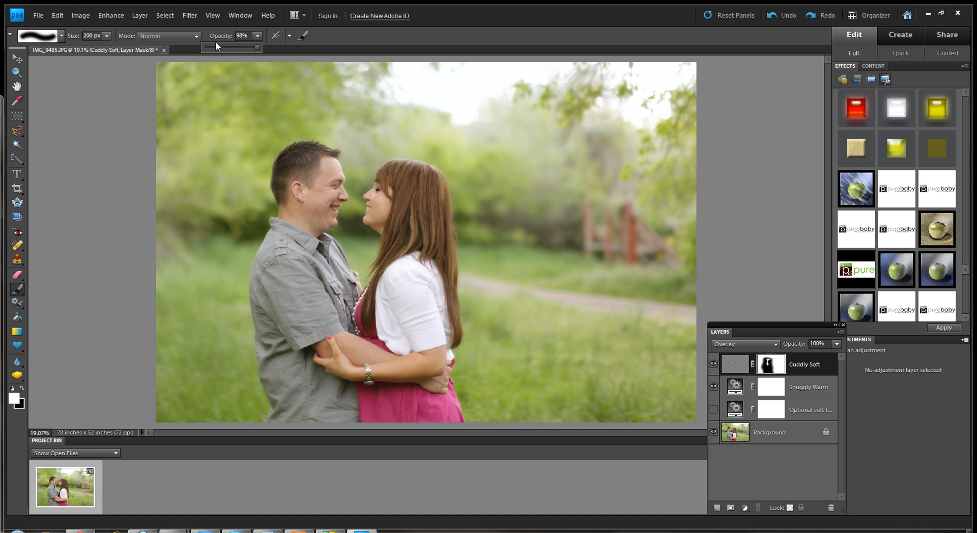
Lower brush opacity to 27% for soft painting around the heads and path.
left_click_drag(256, 47, 224, 47)
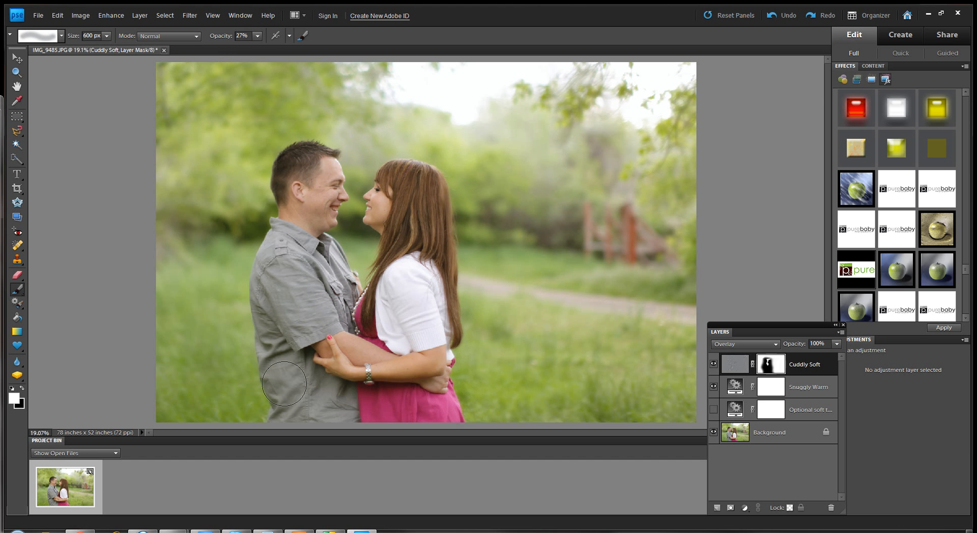
mouse_move(247, 192)
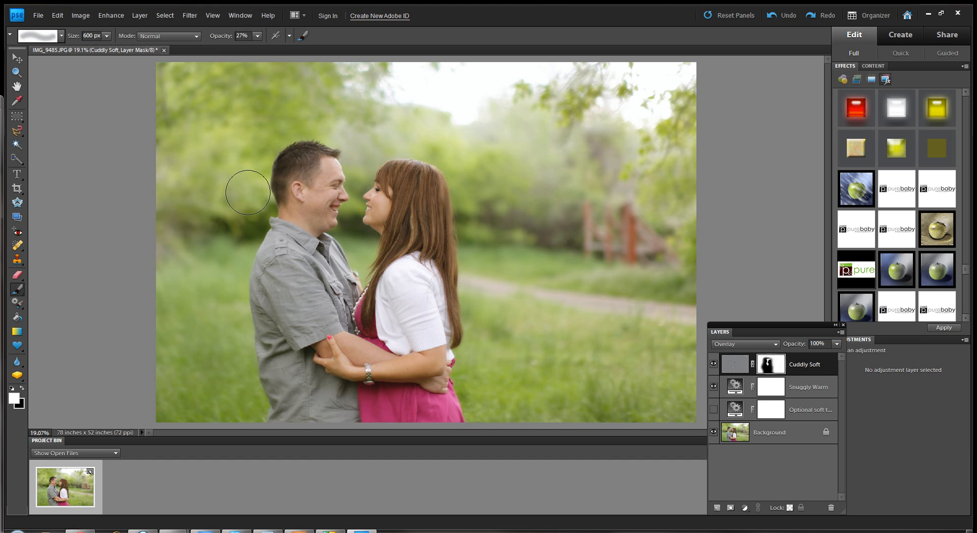
mouse_move(382, 149)
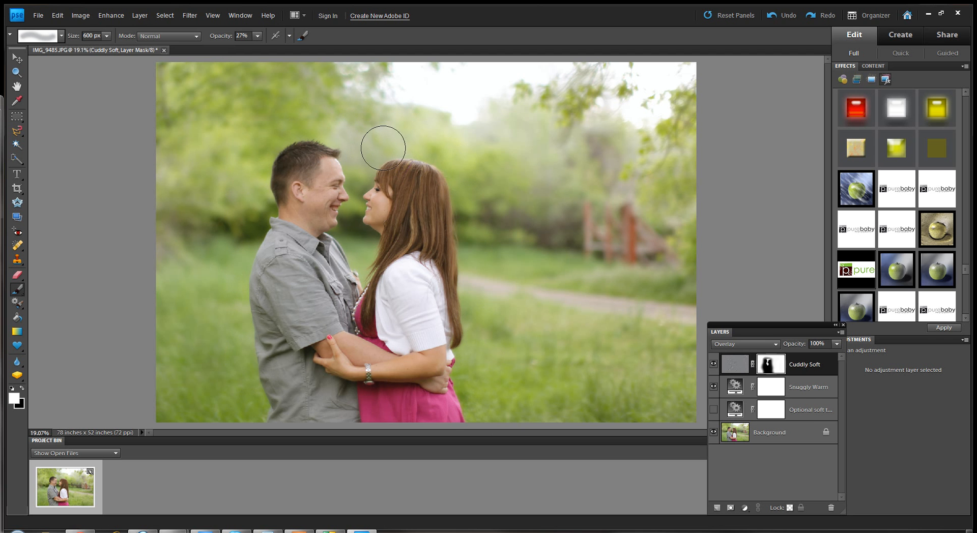
mouse_move(366, 144)
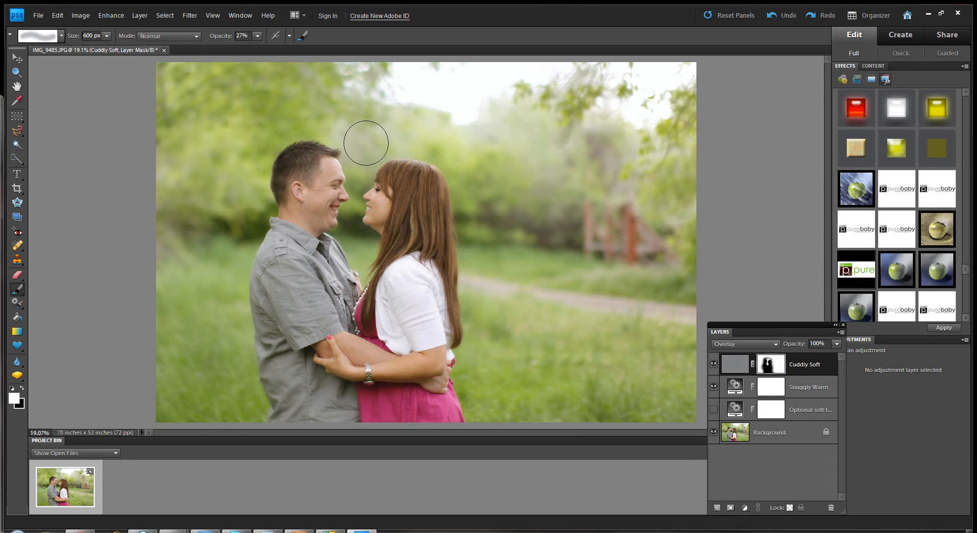
mouse_move(287, 130)
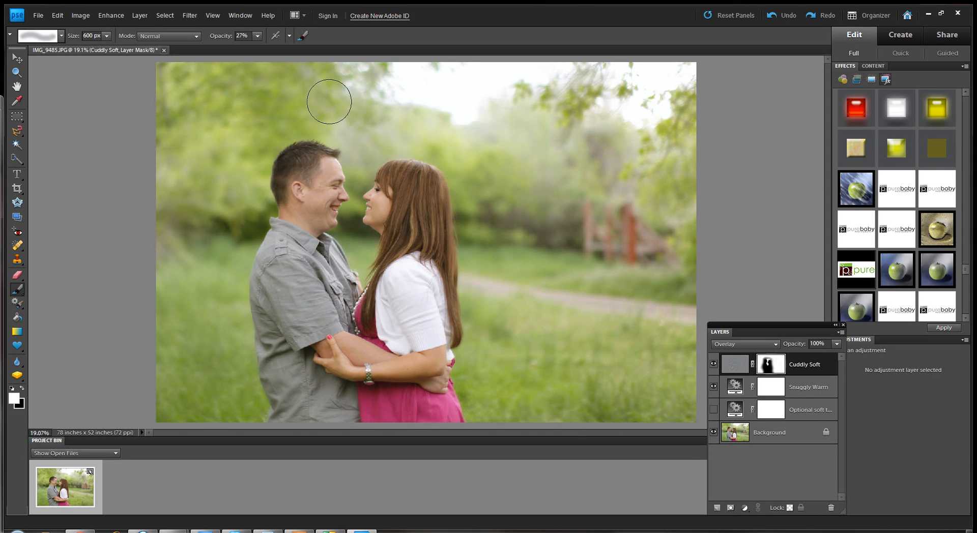
mouse_move(407, 128)
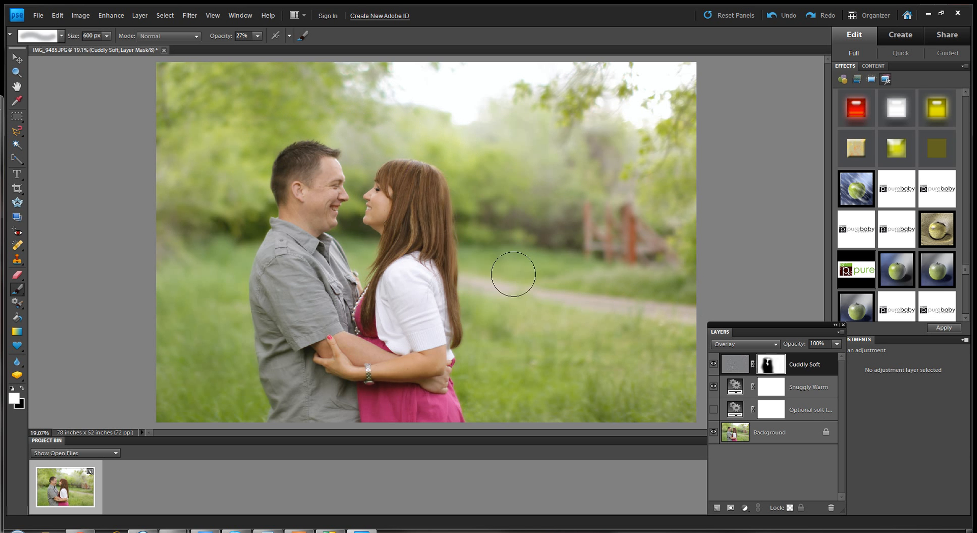
left_click(713, 364)
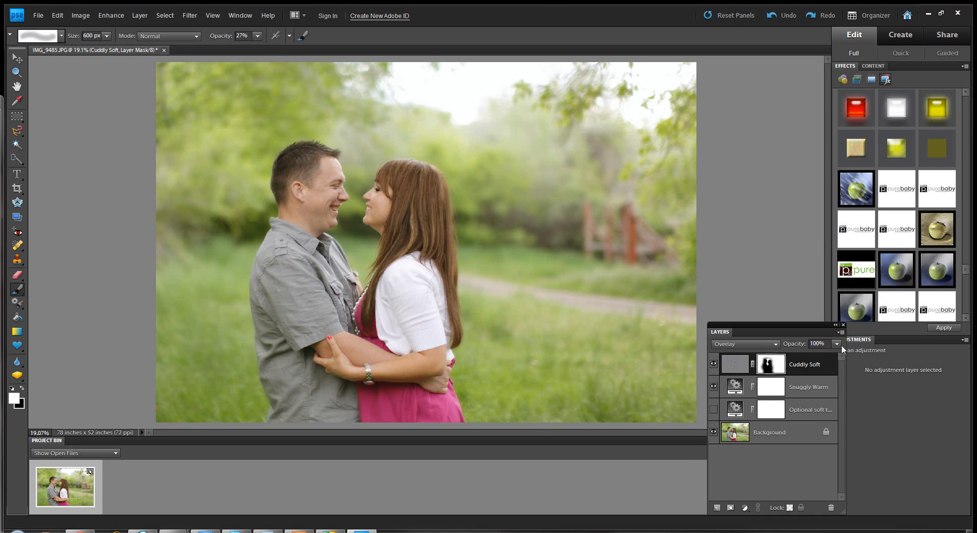
Lower Cuddly Soft opacity to 49% and clear the action layers down to Background.
left_click_drag(838, 355, 808, 355)
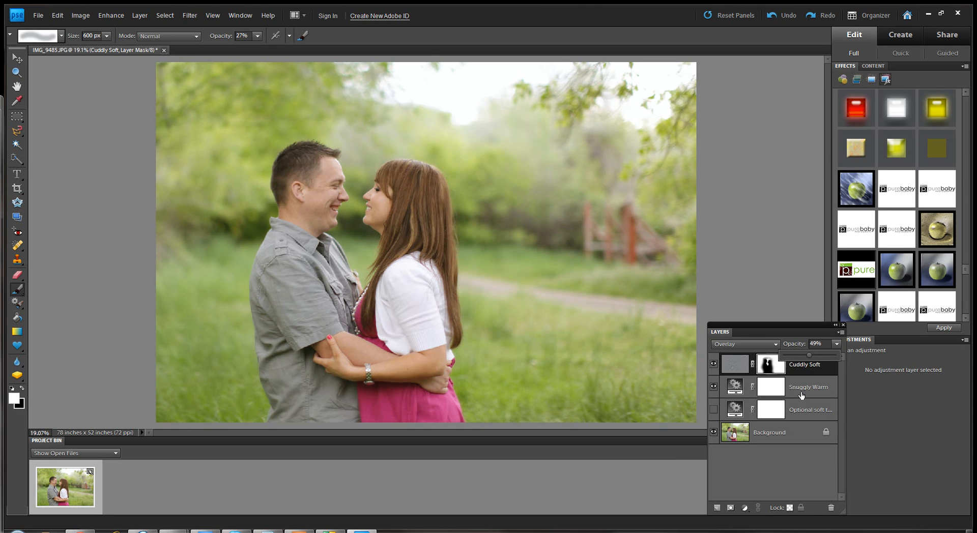
mouse_move(809, 428)
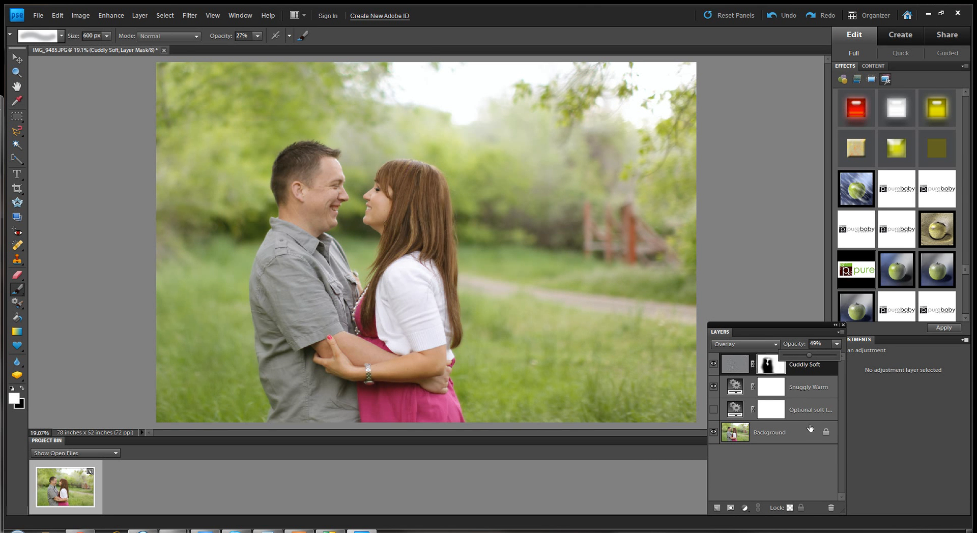
left_click(809, 409)
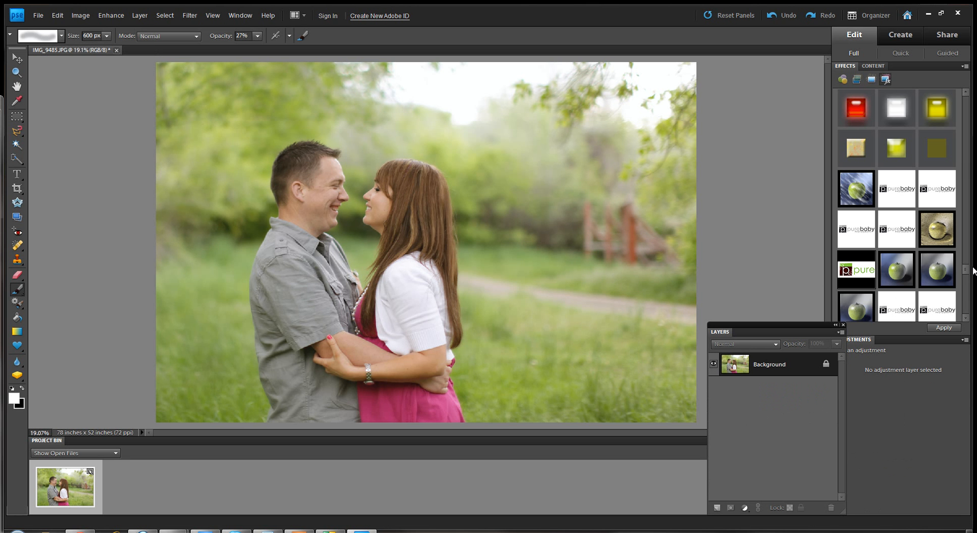
scroll("down", 3)
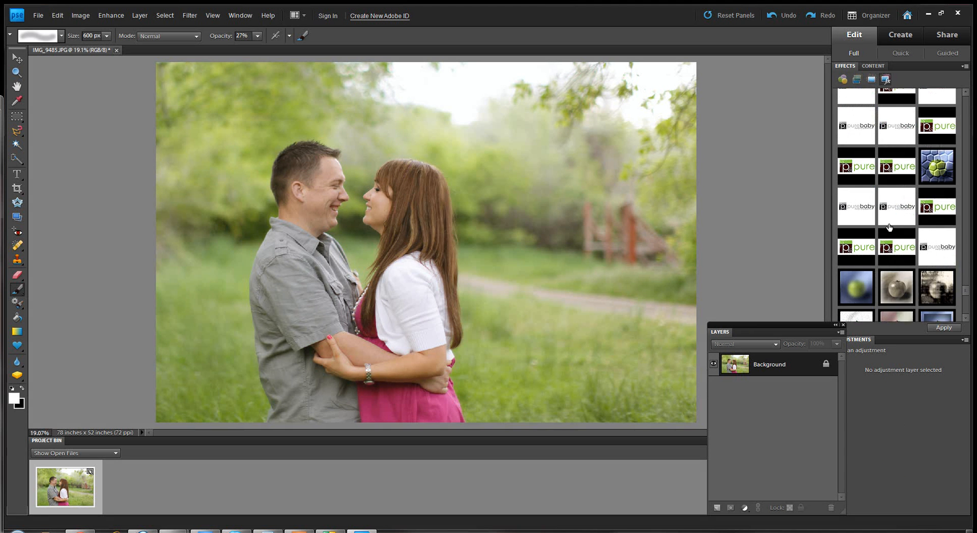
mouse_move(876, 214)
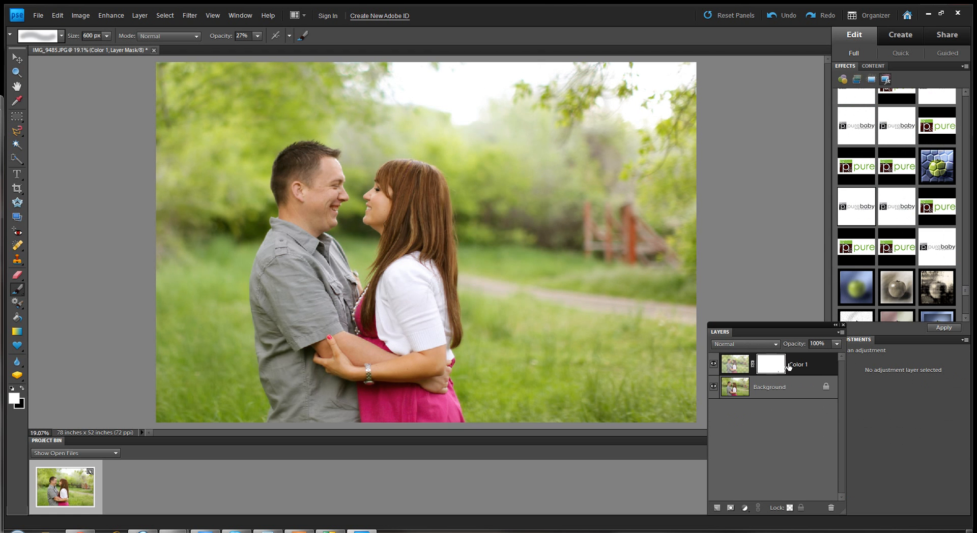
mouse_move(459, 176)
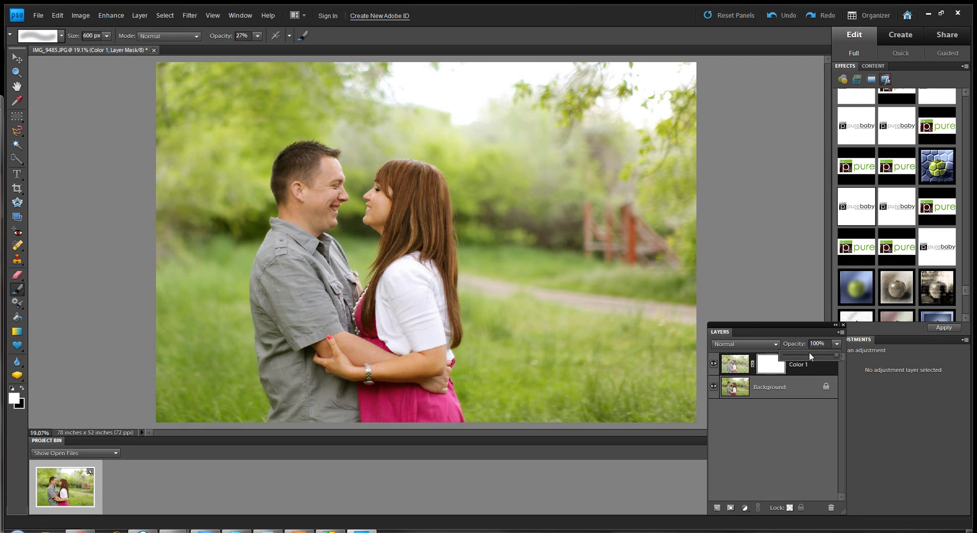
Set Color 1 opacity to 49% and brush opacity to 61% for masking faces and arms.
left_click_drag(827, 355, 808, 355)
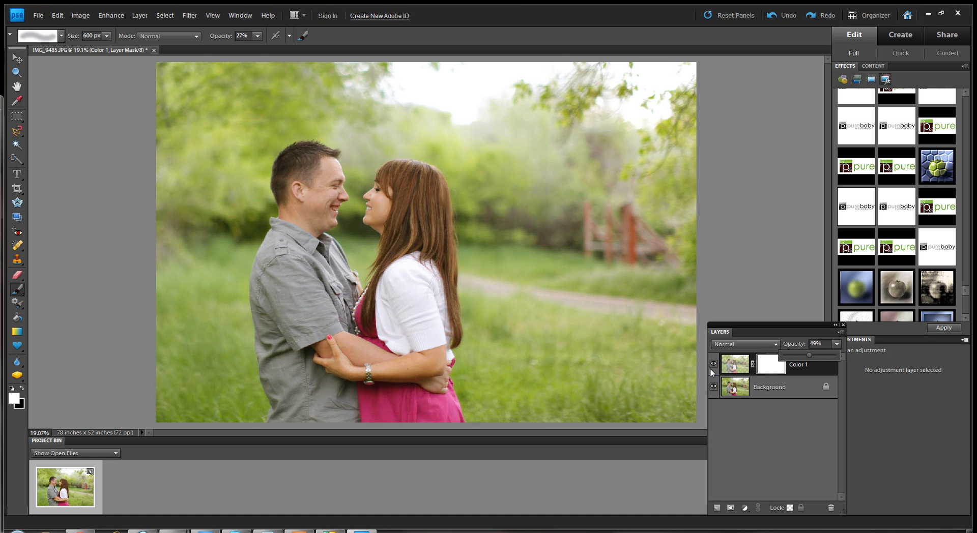
left_click(712, 364)
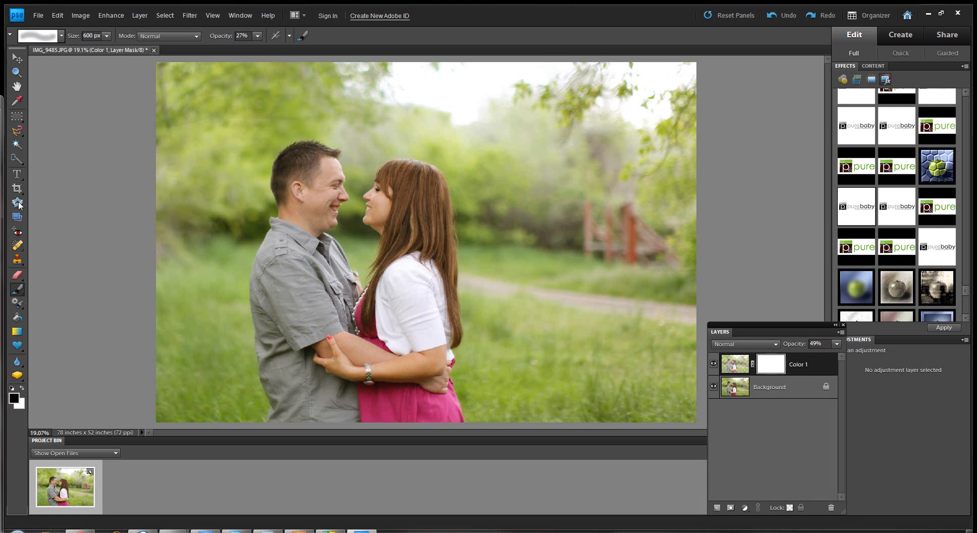
mouse_move(219, 39)
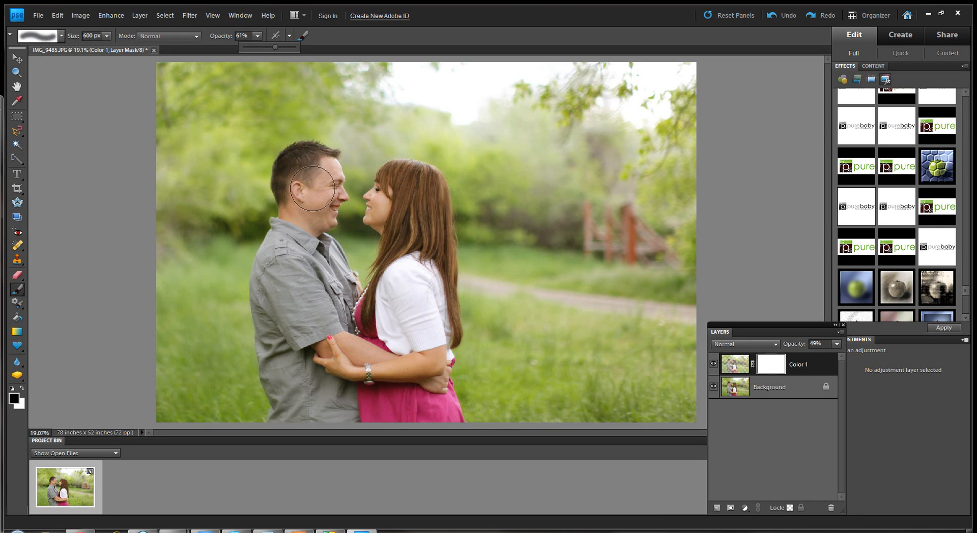
left_click_drag(310, 189, 431, 238)
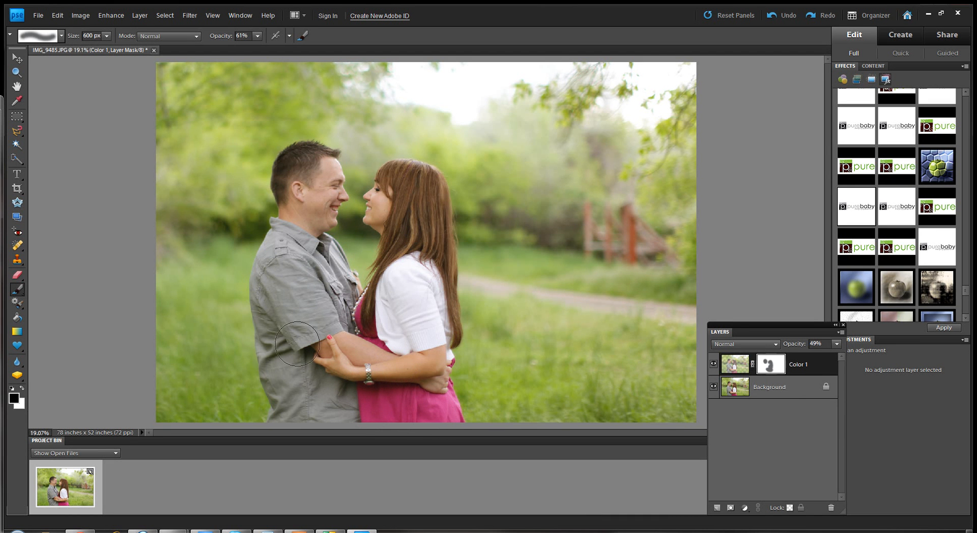
mouse_move(391, 214)
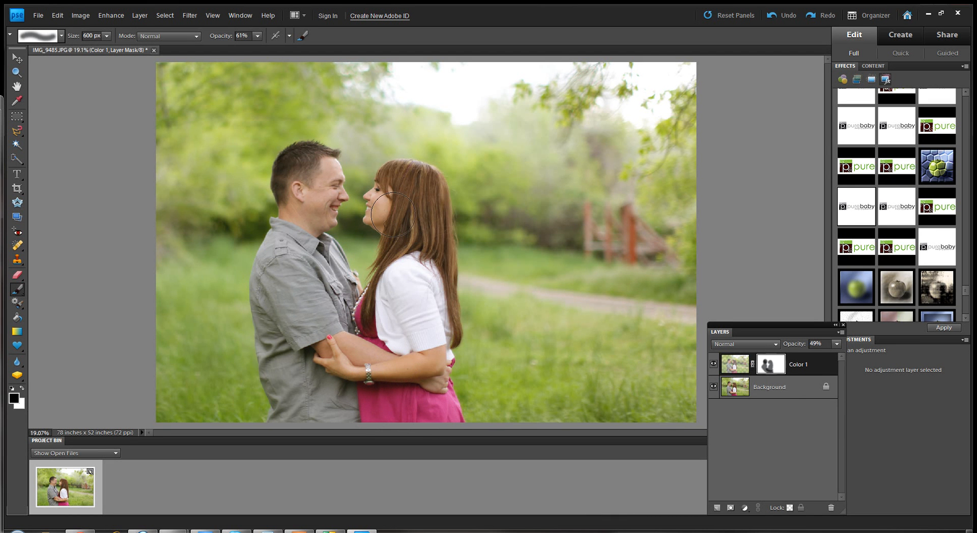